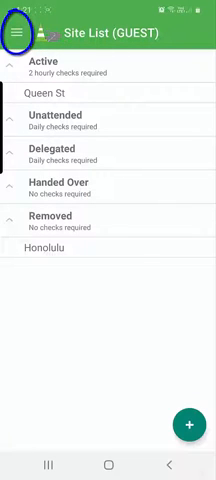
# Browse the navigation drawer past briefings, handovers, generic TMP checks and layout distance tables
pyautogui.click(22, 30)
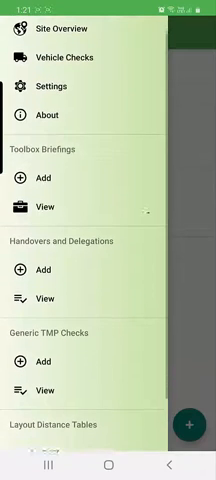
pyautogui.scroll(-3)
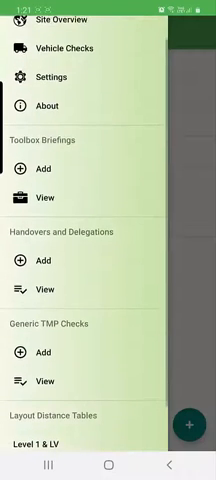
pyautogui.scroll(-3)
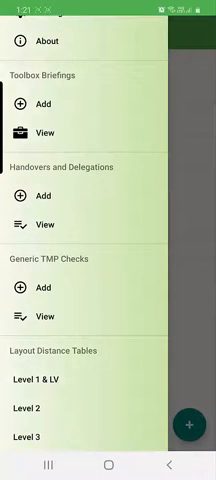
pyautogui.scroll(-3)
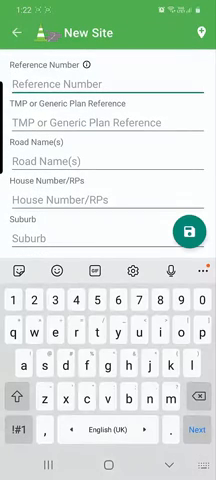
# Enter reference number 555 and TMP reference TMP555 on the New Site form
pyautogui.write('555')
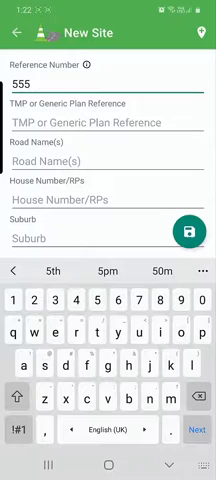
pyautogui.write('TMP')
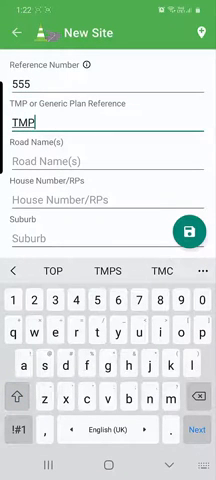
pyautogui.write('555')
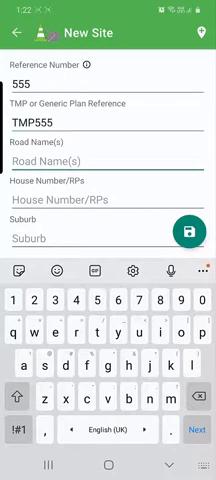
# Enter road Queen St 5, house number 557, suburb central district, and save the site
pyautogui.write('Queen St 5')
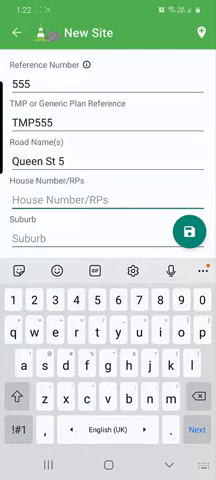
pyautogui.write('5')
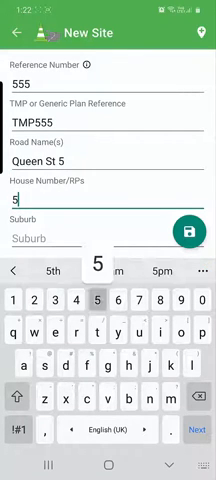
pyautogui.write('57')
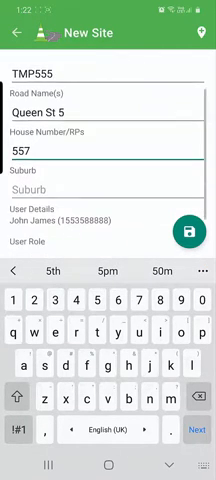
pyautogui.write('central')
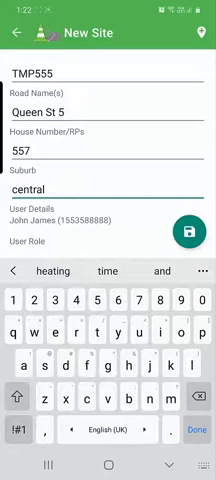
pyautogui.write('district')
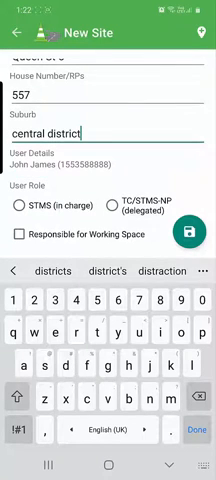
pyautogui.click(120, 208)
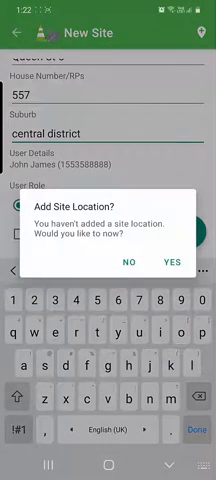
# Add a 30 km/h TSL from number 22 to 55, 400 m long, after the location prompt
pyautogui.click(132, 260)
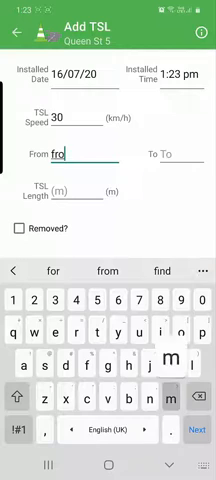
pyautogui.write('om number 22')
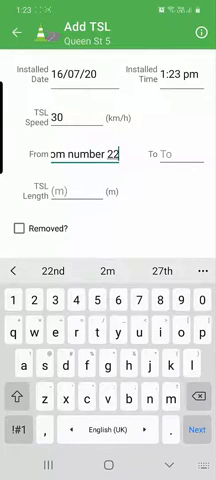
pyautogui.write('55')
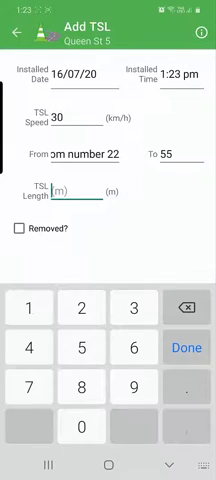
pyautogui.write('400')
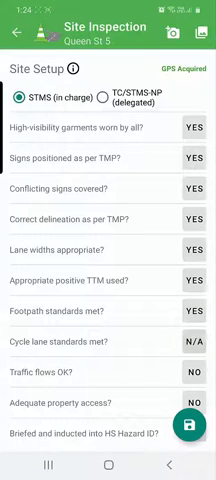
# Comment that extra signs were added on the side road and set the delegated TC/STMS-NP role
pyautogui.scroll(-3)
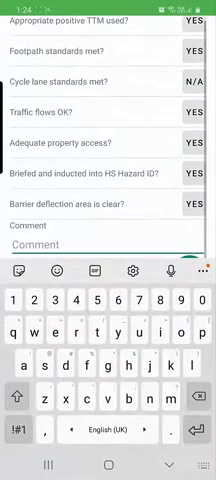
pyautogui.write('added extra signs on side road')
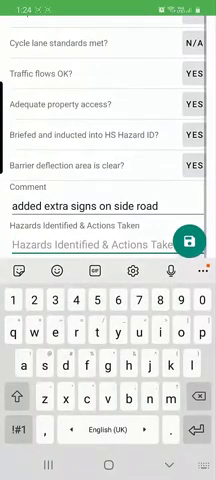
pyautogui.click(188, 240)
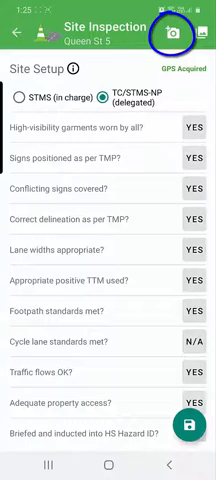
# Take photos for the Queen St 5 site inspection from the header camera
pyautogui.click(168, 30)
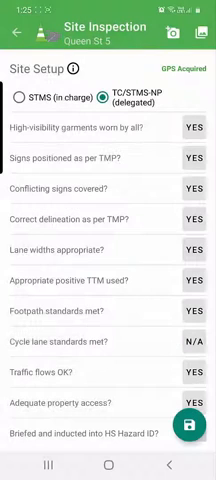
pyautogui.click(192, 32)
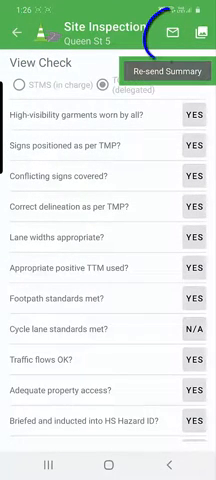
# Re-send the saved inspection check's summary from View Check
pyautogui.click(178, 28)
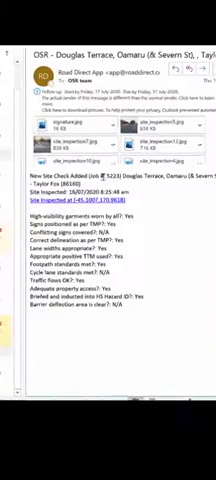
# Review the emailed summary's checklist answers and attached inspection photos
pyautogui.scroll(-3)
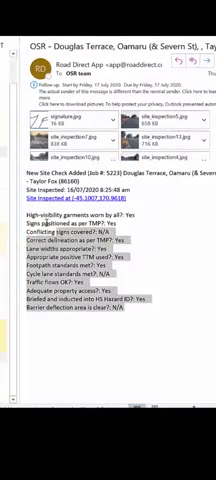
pyautogui.scroll(-3)
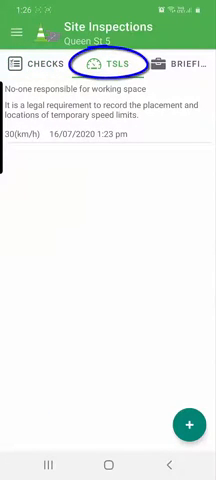
# View the 30 km/h entry on the TSLS tab, then return to Site Inspections
pyautogui.click(108, 130)
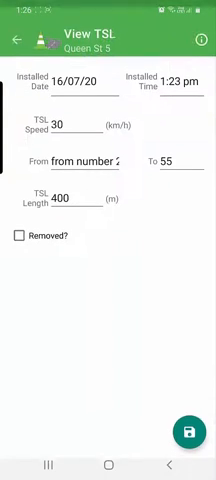
pyautogui.click(18, 40)
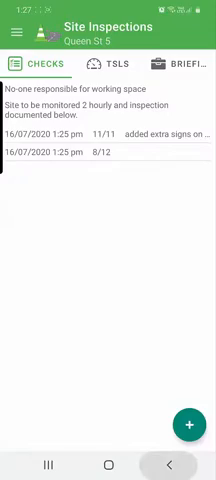
# Return from Queen St 5's two checks to the Site List of active sites
pyautogui.click(18, 30)
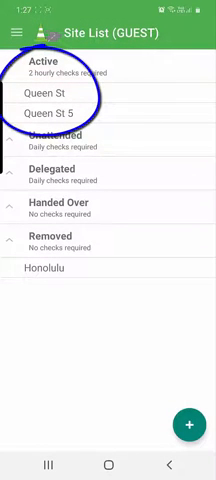